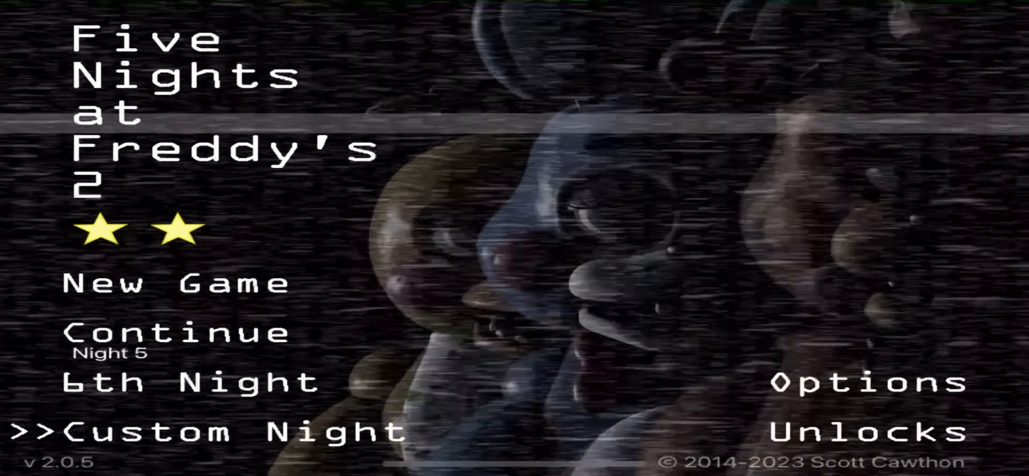
- Start the custom Night 7 from the main menu, arriving in the office at 12 AM
click(196, 433)
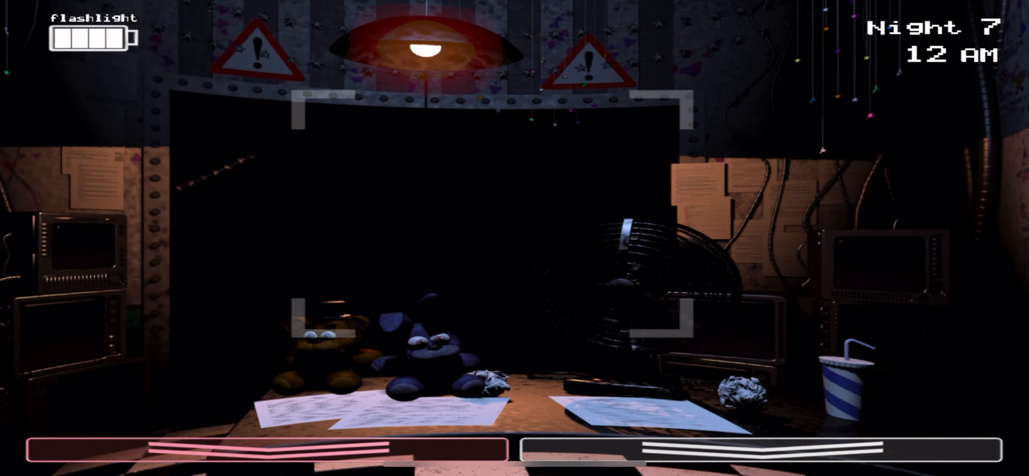
- Raise the camera monitor to watch the feeds through to 2 AM on Prize Corner
click(951, 287)
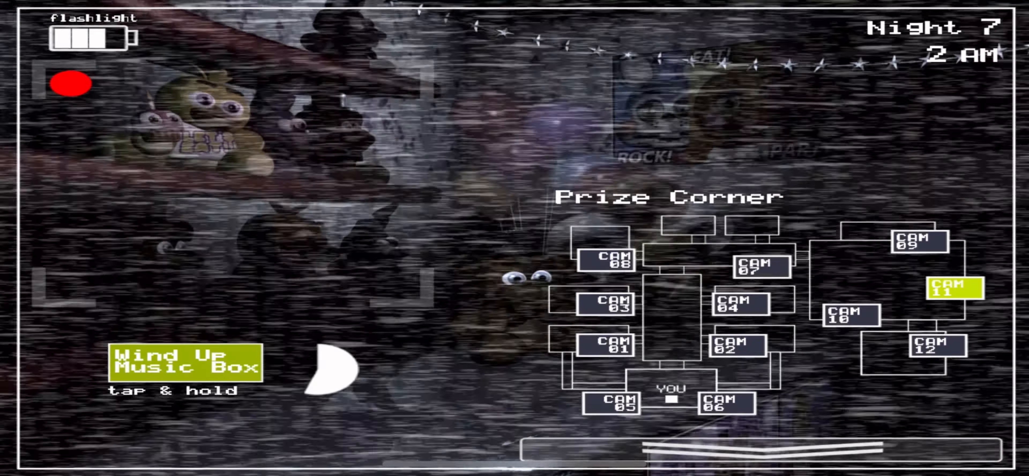
- Wind the Prize Corner music box on CAM 11 until full, holding out to 4 AM
click(187, 363)
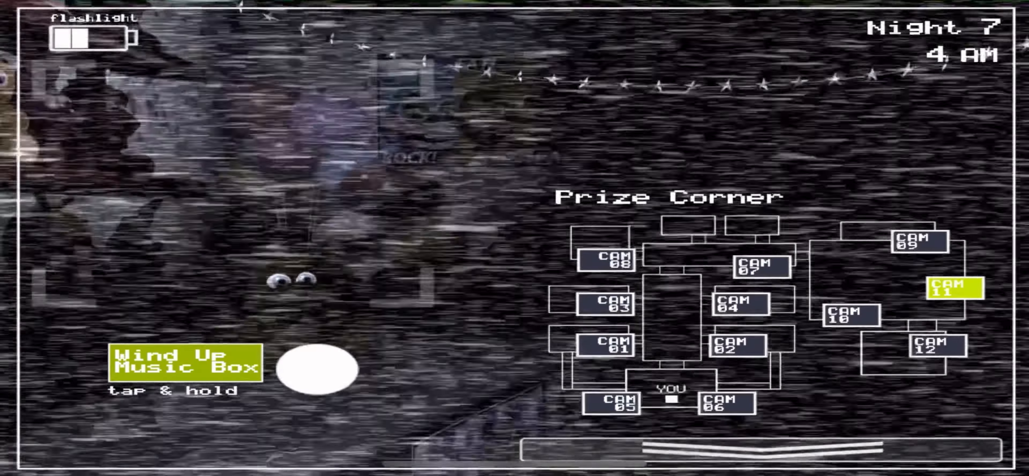
click(316, 368)
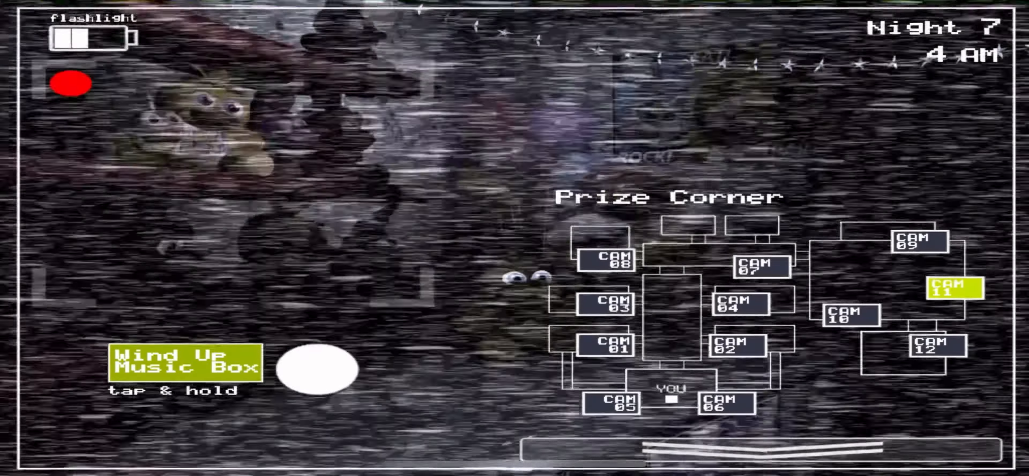
click(315, 368)
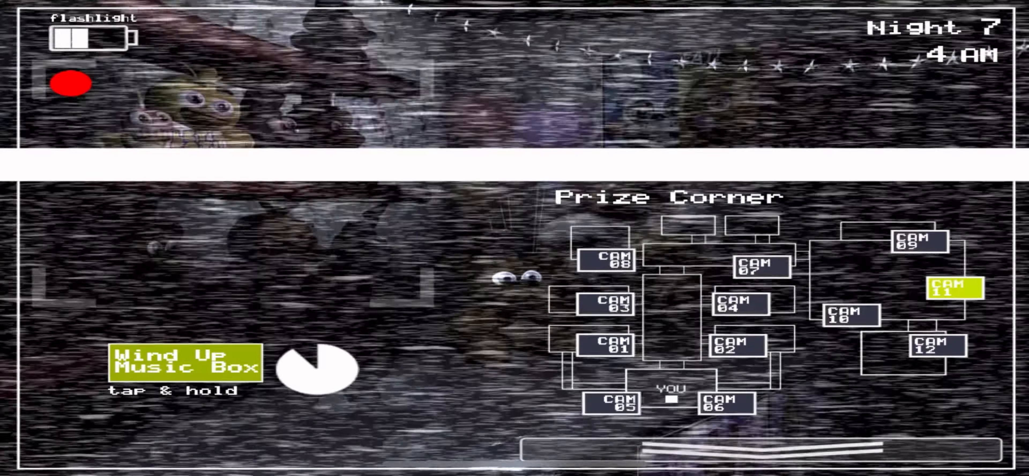